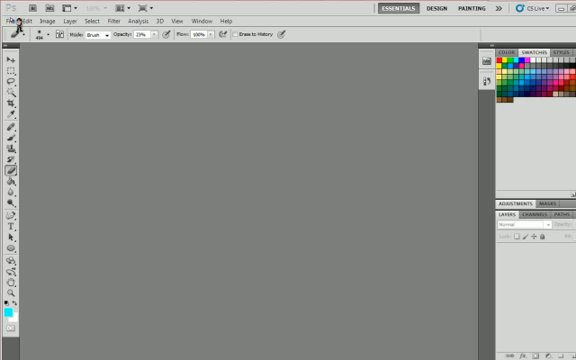
# - Open the finished glowing watering can example image
pyautogui.click(16, 20)
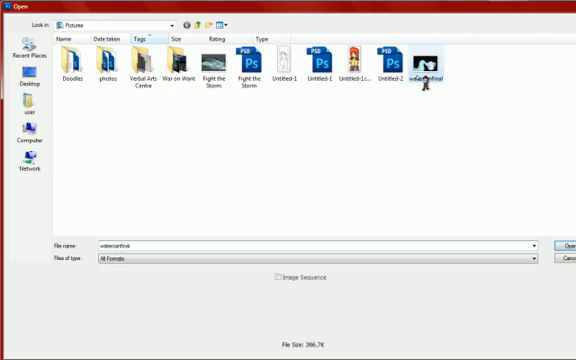
pyautogui.click(568, 248)
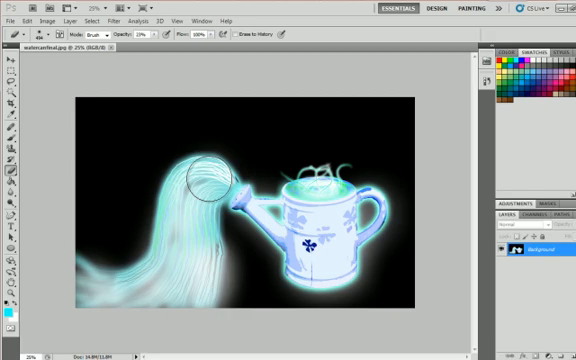
# - Create a new document from the International Paper A4 preset, 210 × 297 mm at 300 ppi, white background
pyautogui.click(16, 20)
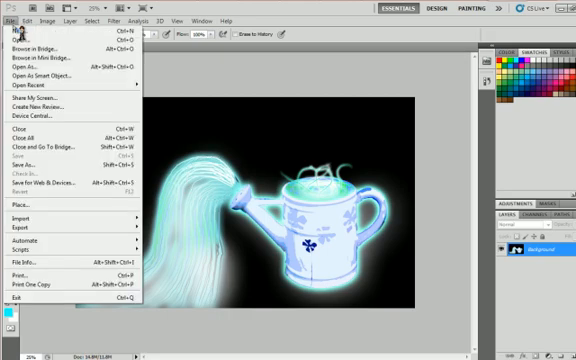
pyautogui.click(20, 34)
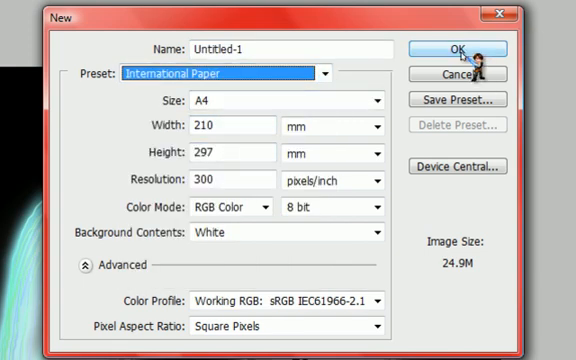
pyautogui.click(478, 48)
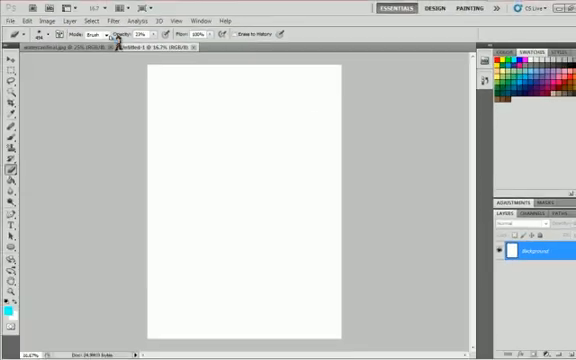
pyautogui.click(26, 20)
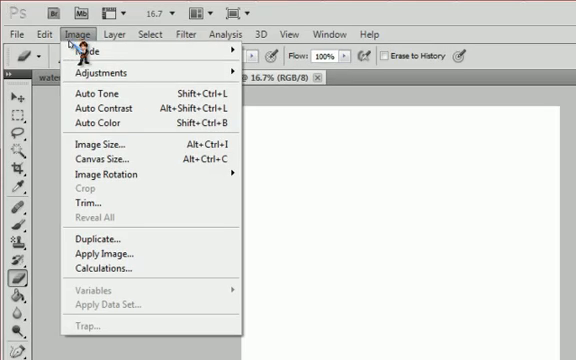
pyautogui.moveTo(110, 140)
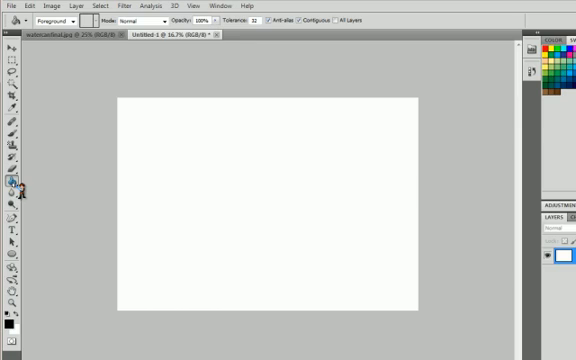
# - Fill the landscape canvas with a dark vertical gradient using the Gradient Tool
pyautogui.click(18, 186)
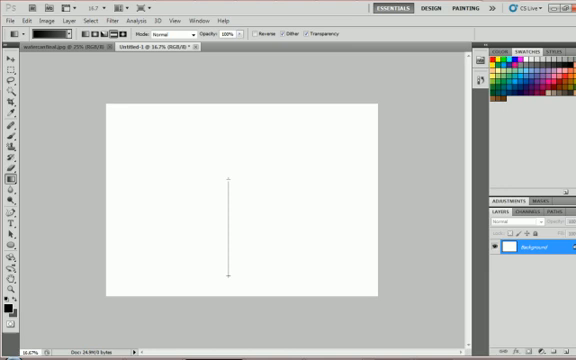
pyautogui.moveTo(236, 178); pyautogui.dragTo(236, 280)
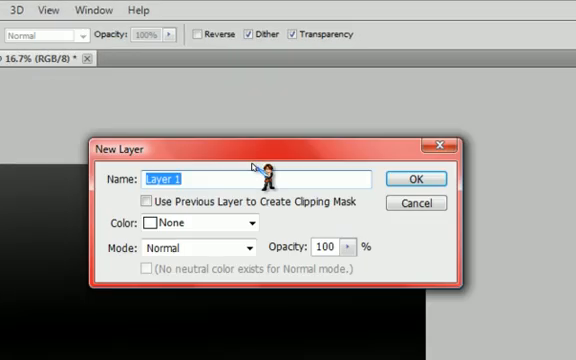
# - Add a new layer named Layer 1 to hold the wavy pen paths
pyautogui.click(412, 178)
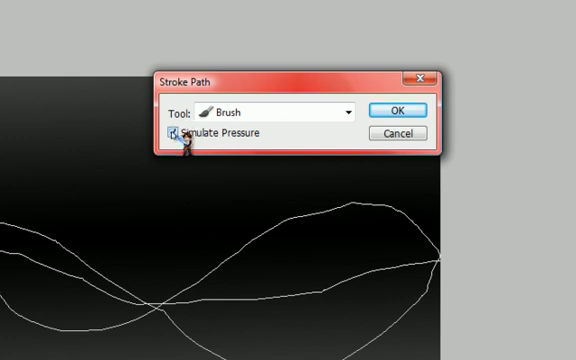
# - Stroke the wavy paths onto Layer 1 with the brush, Simulate Pressure enabled
pyautogui.click(176, 132)
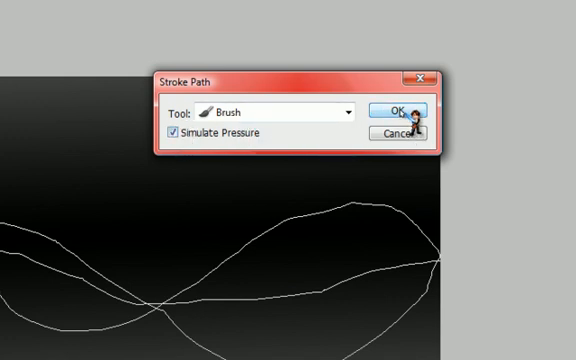
pyautogui.click(408, 100)
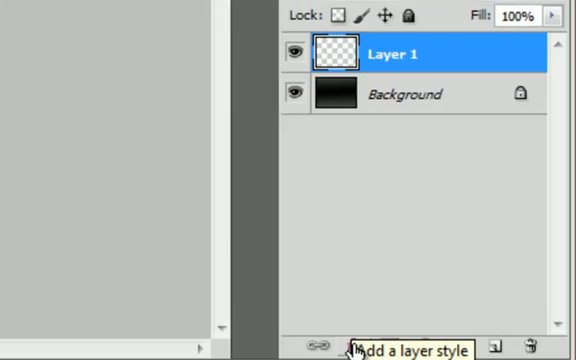
# - Give Layer 1 outer and inner glows in Lighten mode, pale cyan colour, with an enlarged inner glow
pyautogui.click(360, 348)
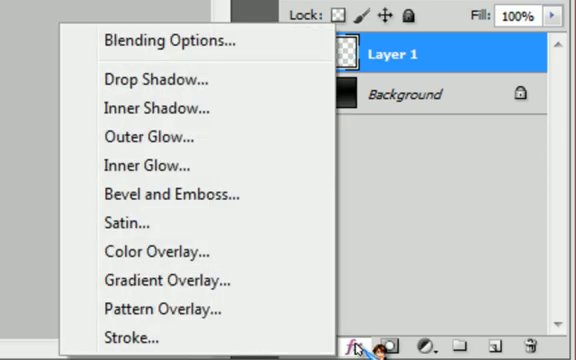
pyautogui.moveTo(150, 136)
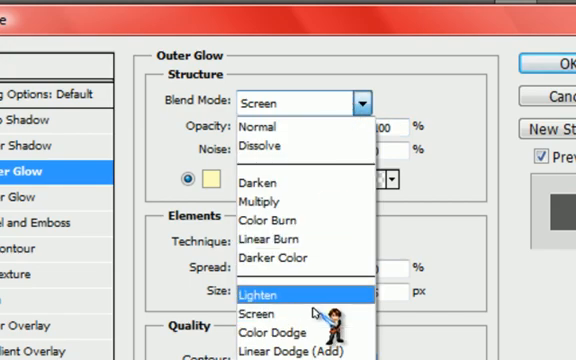
pyautogui.click(268, 294)
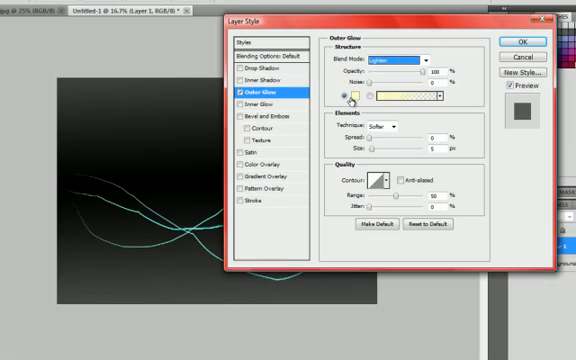
pyautogui.click(368, 98)
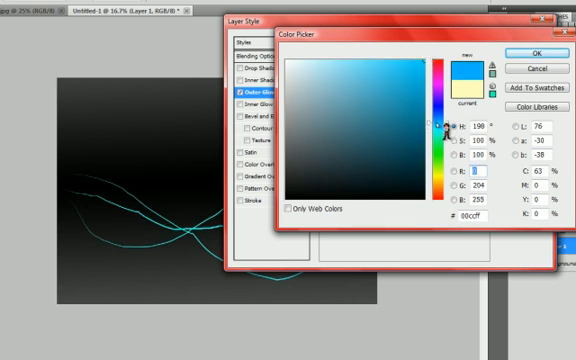
pyautogui.click(336, 60)
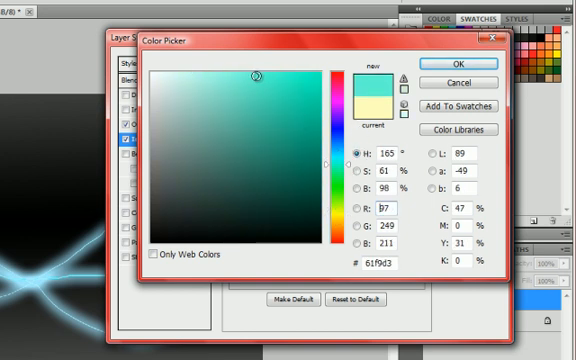
pyautogui.click(452, 62)
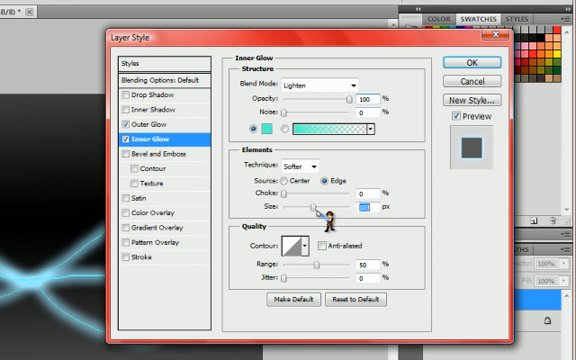
pyautogui.moveTo(300, 204); pyautogui.dragTo(358, 204)
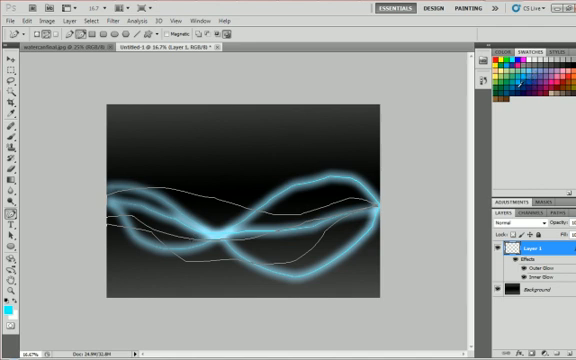
# - Stroke the second pen path with the brush to add more glowing lines
pyautogui.rightClick(340, 210)
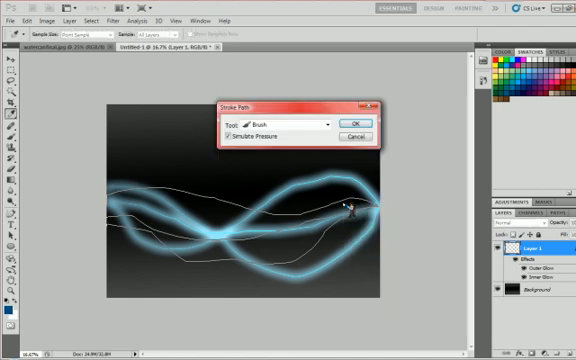
pyautogui.click(352, 124)
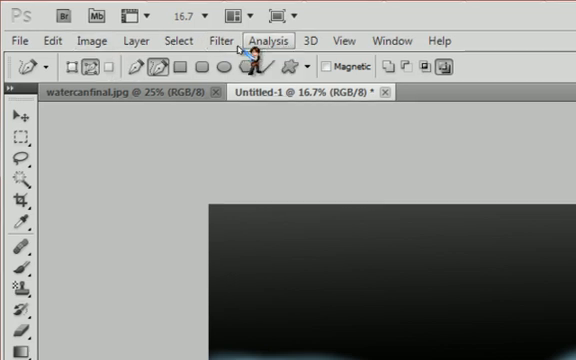
# - Apply a Lighting Effects spotlight that brightens the centre and darkens the canvas edges
pyautogui.click(216, 40)
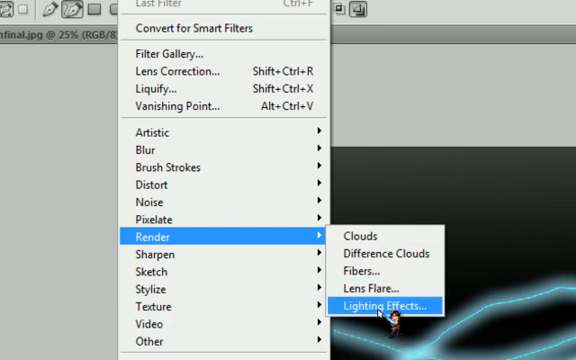
pyautogui.click(392, 302)
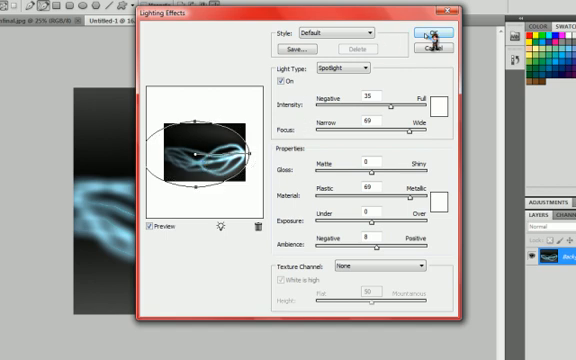
pyautogui.click(424, 36)
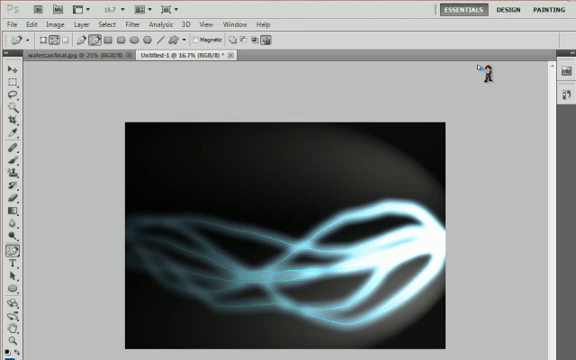
pyautogui.moveTo(318, 292)
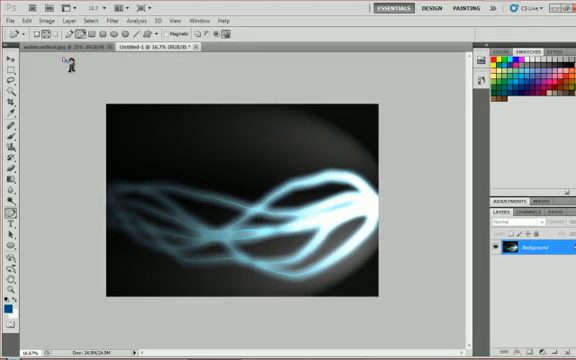
# - Bring up the Open dialog to load another image
pyautogui.click(12, 20)
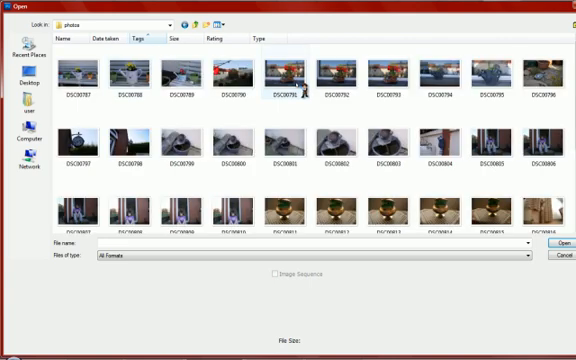
# - Select and open the holographic portrait PSD from the file list
pyautogui.scroll(-3)
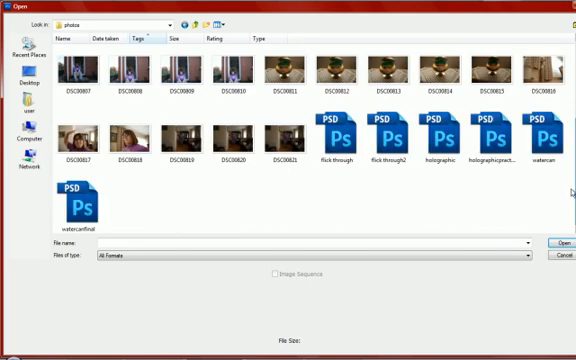
pyautogui.moveTo(484, 184)
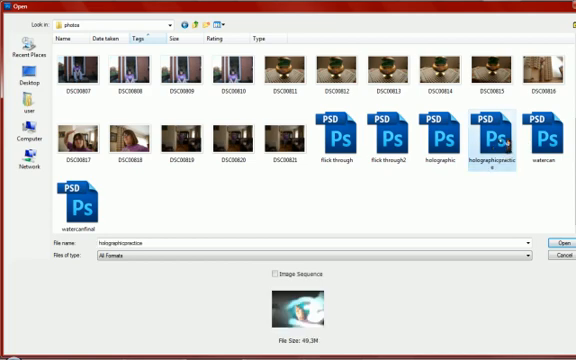
pyautogui.click(548, 244)
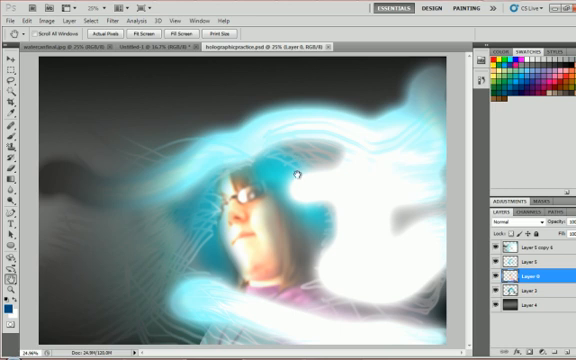
pyautogui.moveTo(292, 248)
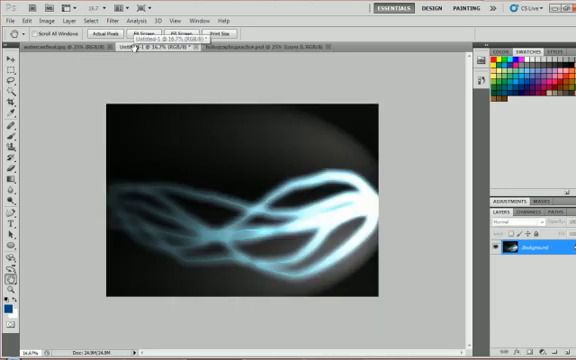
pyautogui.moveTo(138, 212)
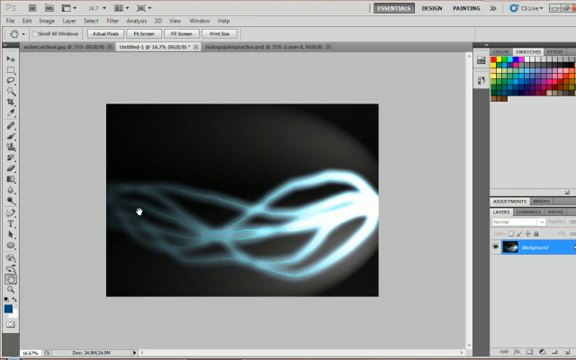
pyautogui.moveTo(376, 300)
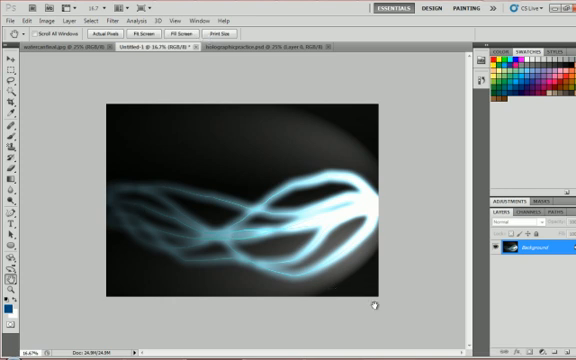